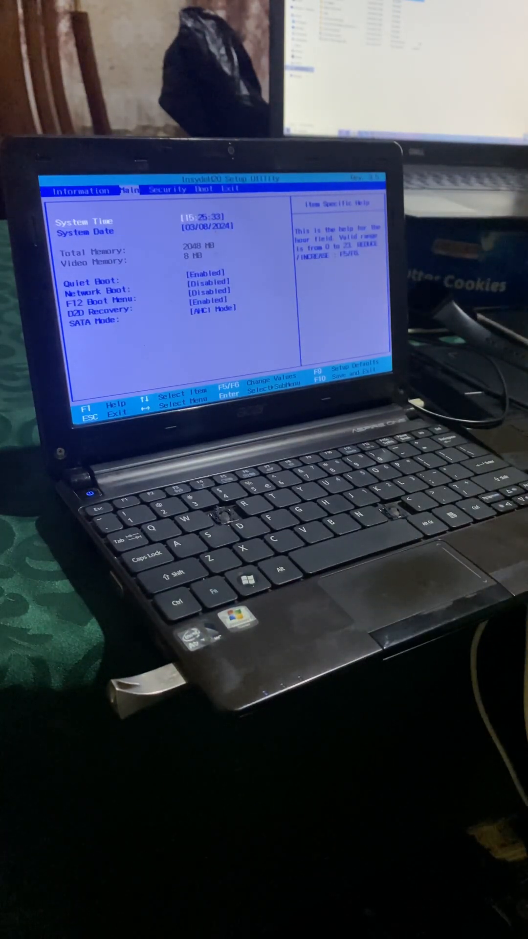
{"action": "key", "text": "down"}
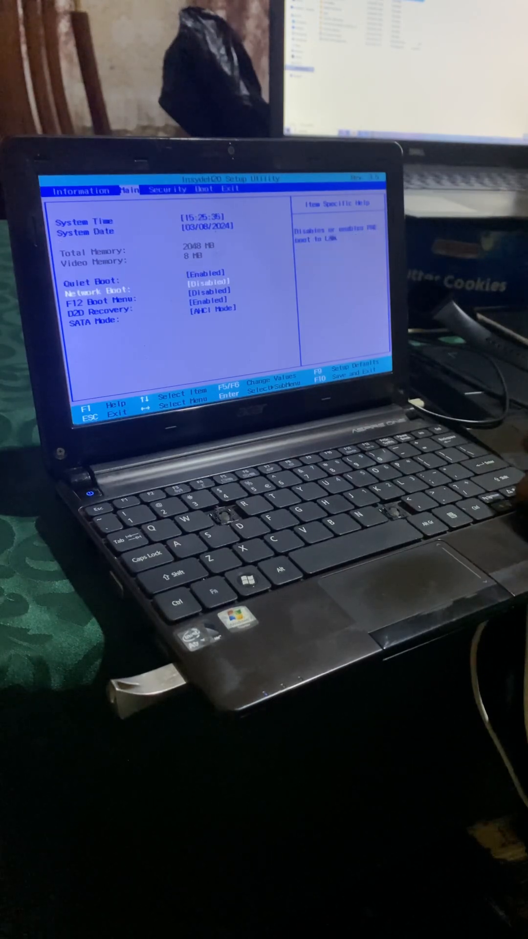
{"action": "key", "text": "down"}
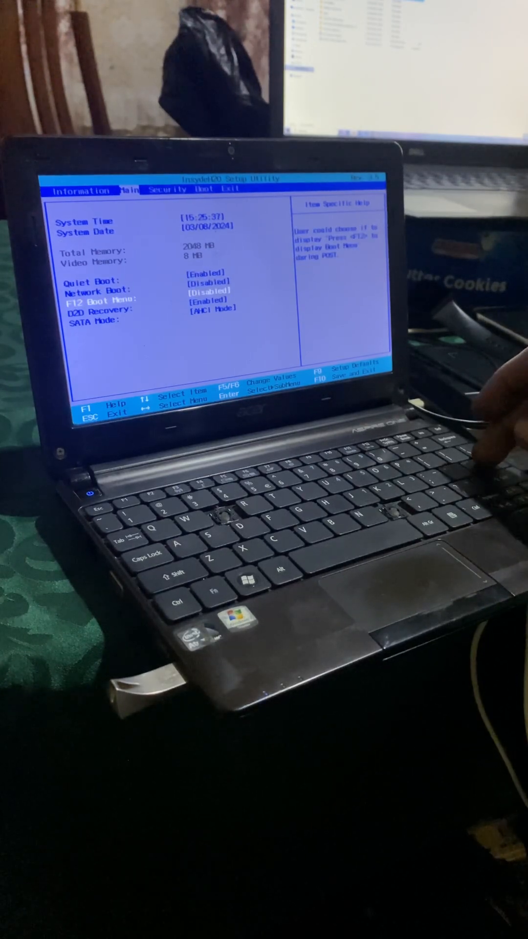